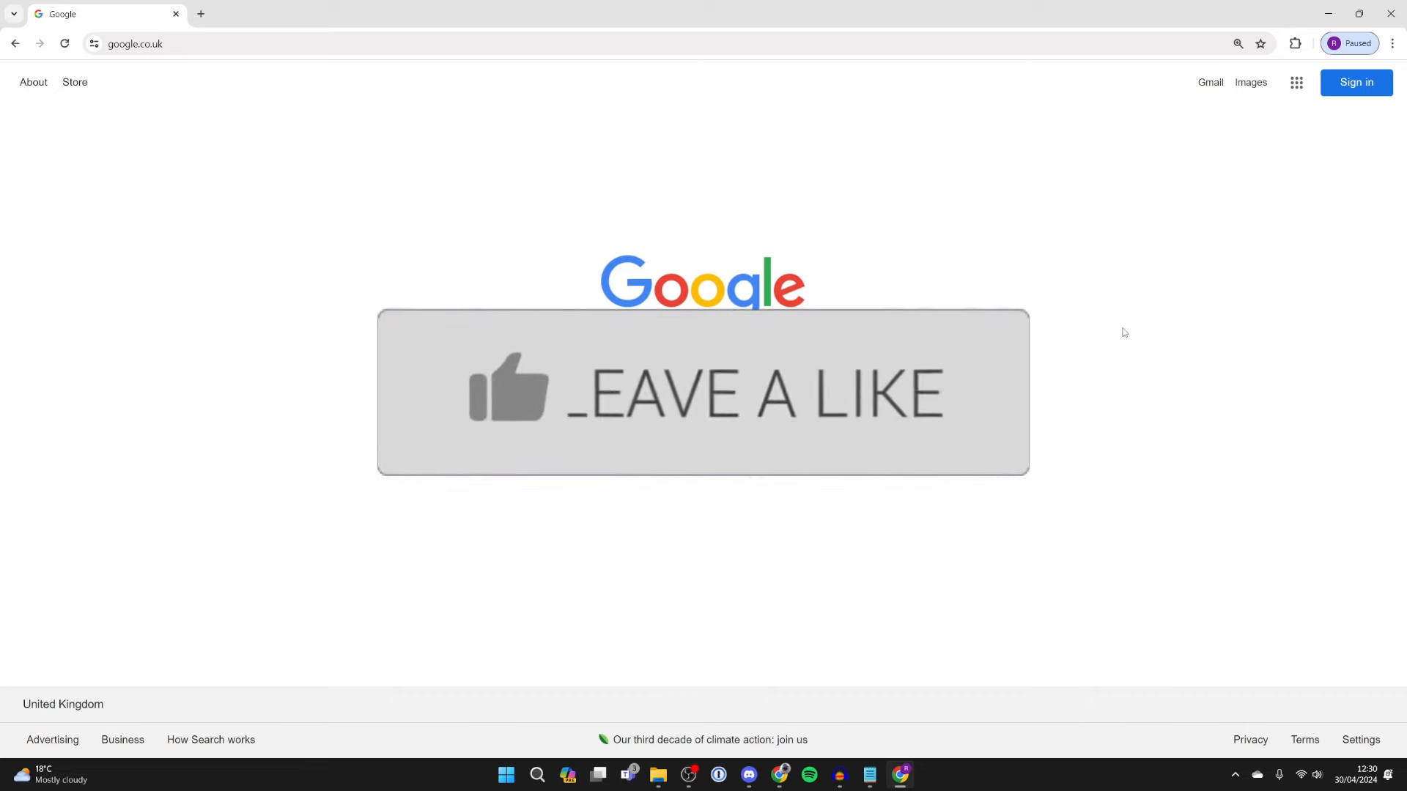
Step: Open Chrome Settings from the three-dot menu on the Google home page
click(1393, 43)
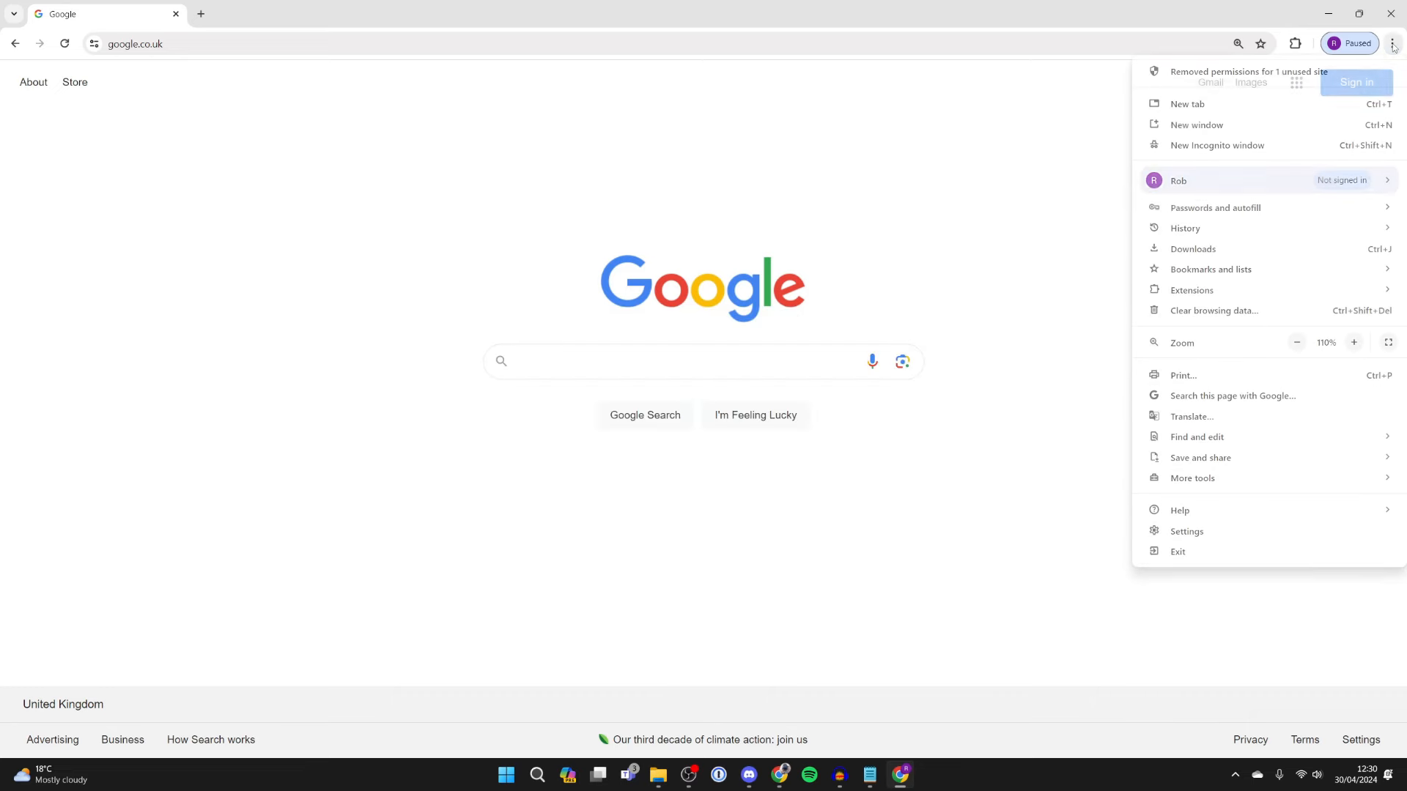
mouse_move(1245, 365)
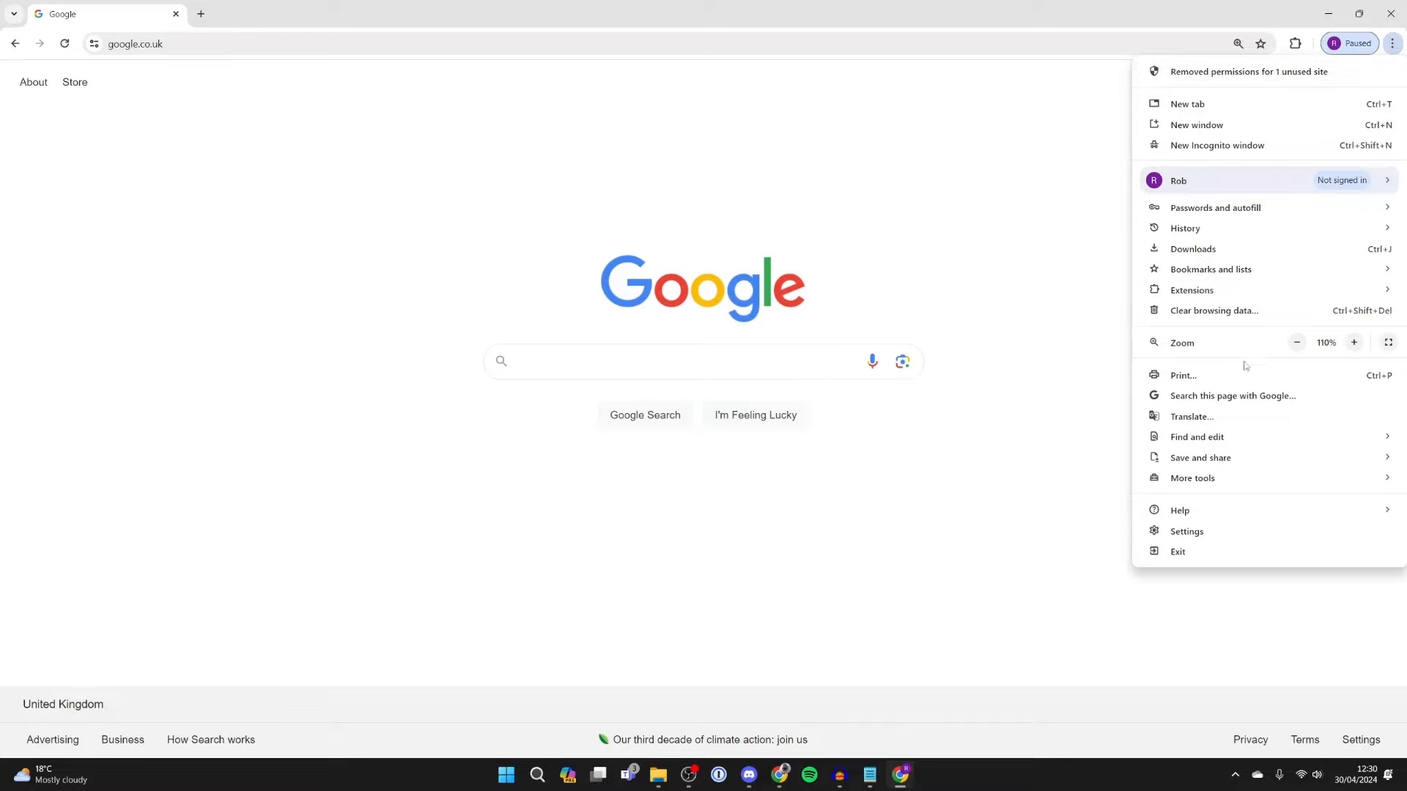
click(1186, 531)
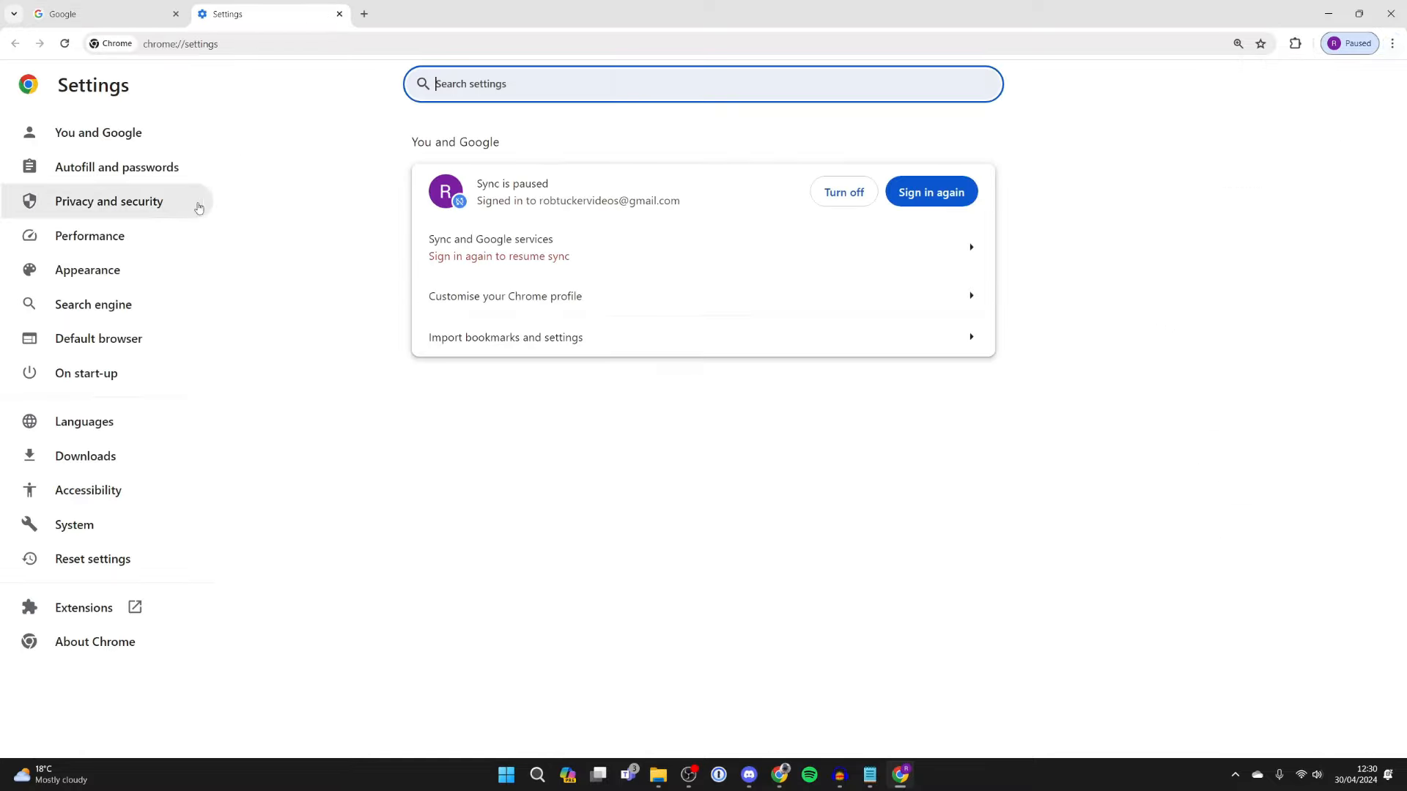
Step: Go to Privacy and security > Site settings and scroll to the Content permissions
click(109, 201)
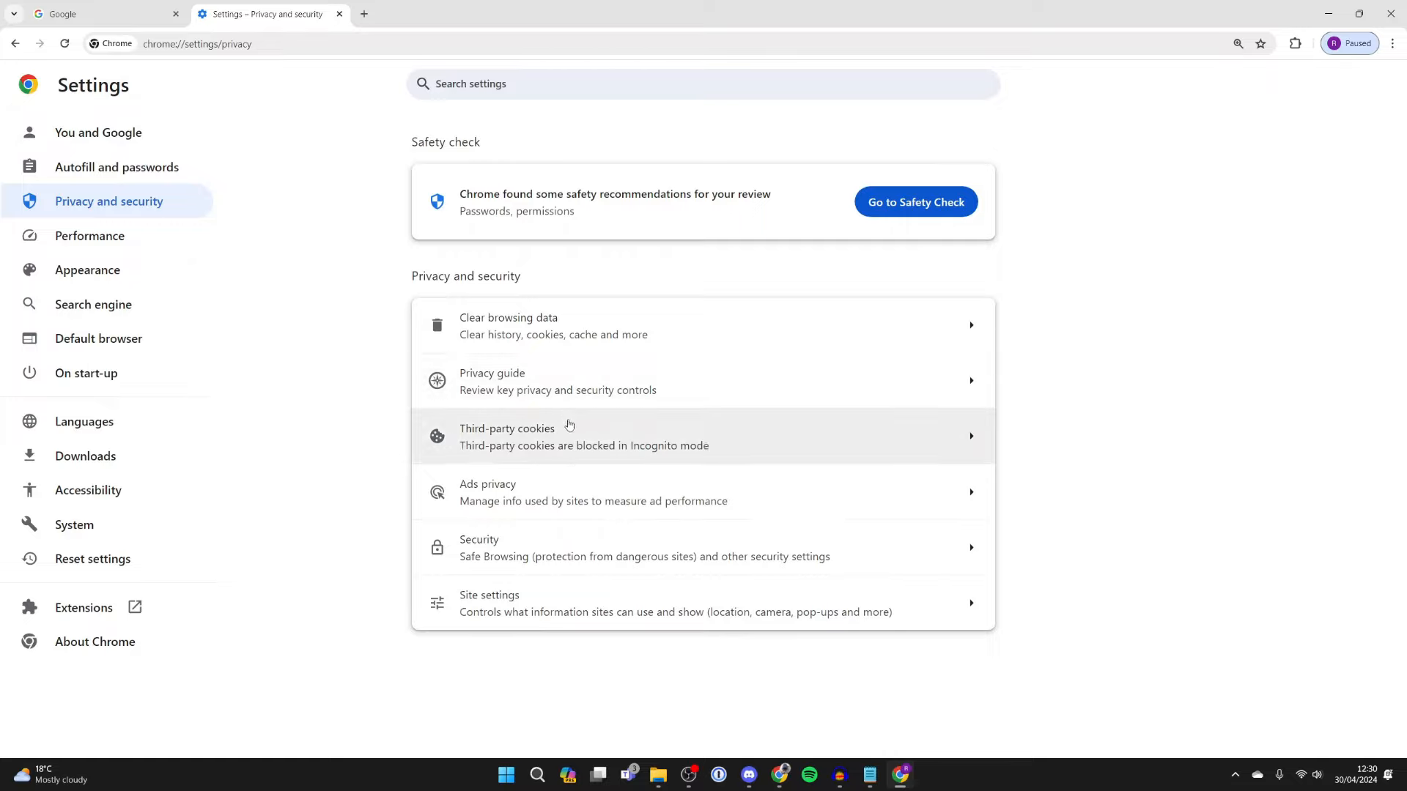
click(489, 603)
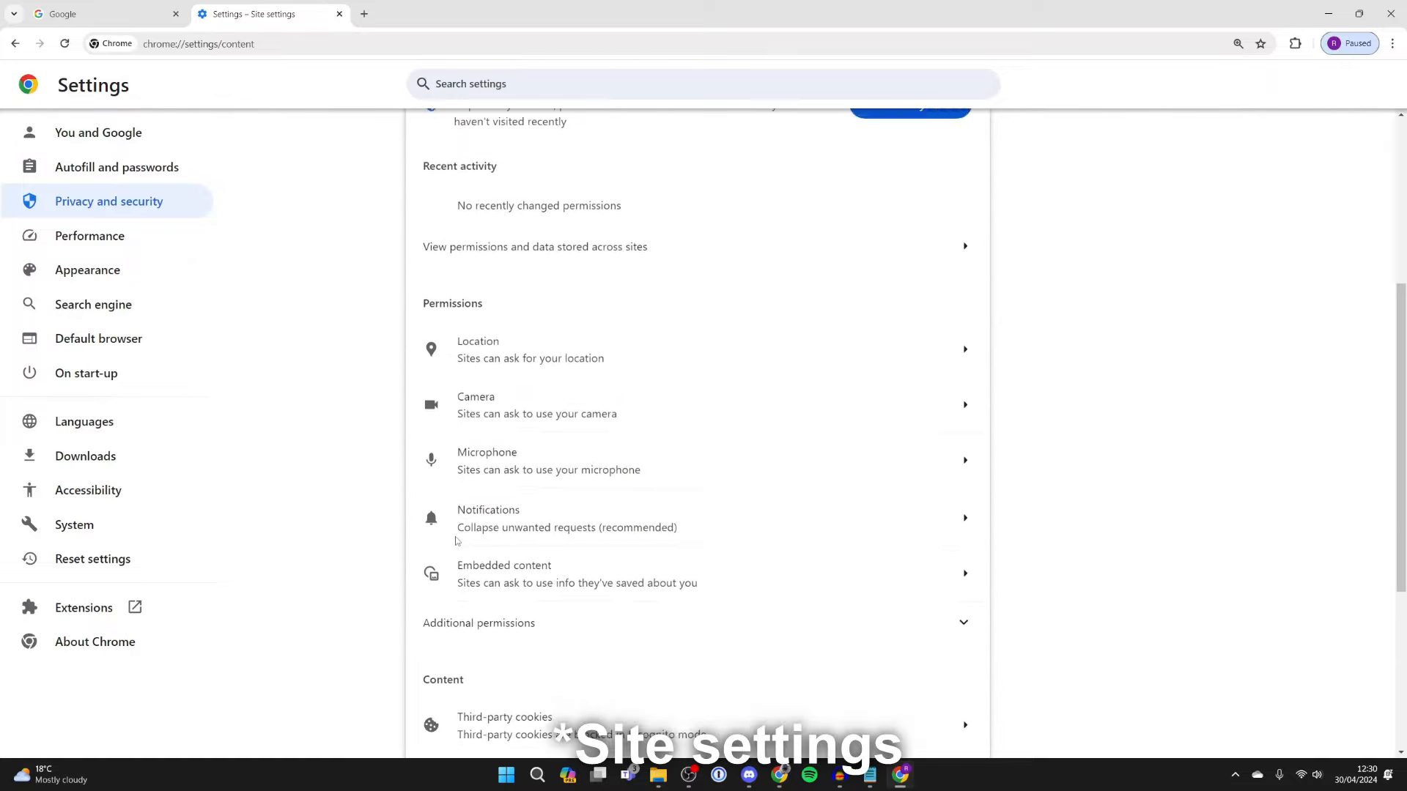
scroll(down, 3)
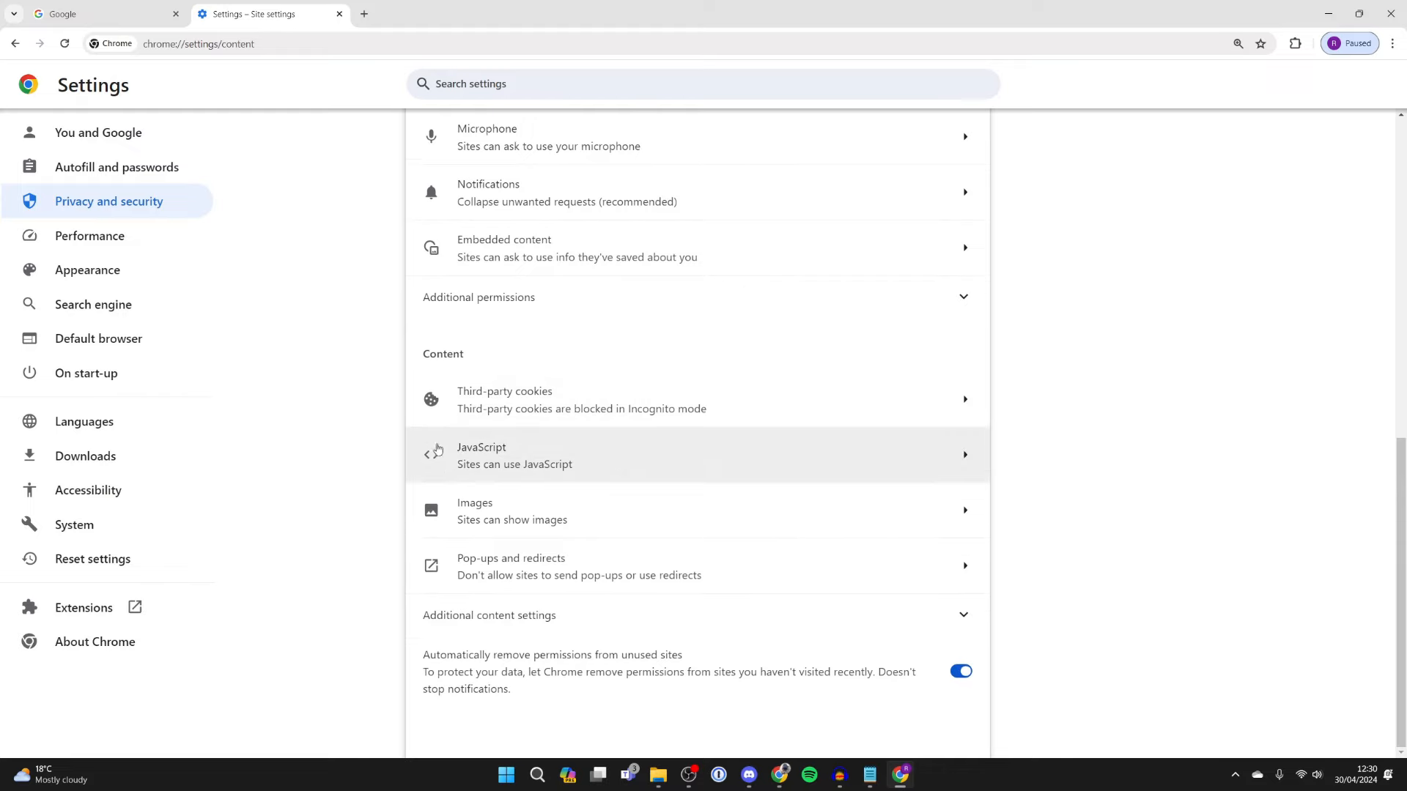
mouse_move(547, 469)
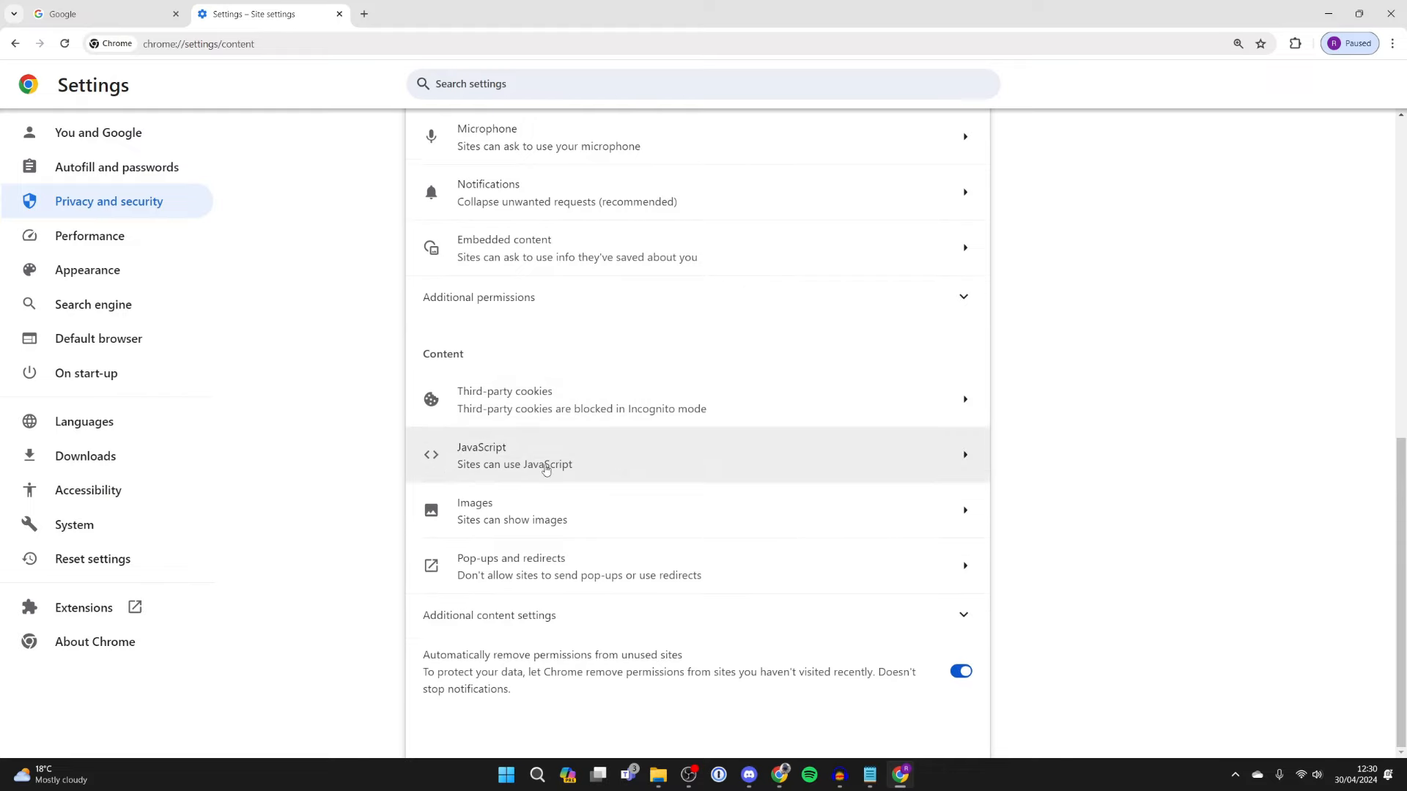
Step: Open the JavaScript permission page under Content in Site settings
click(547, 455)
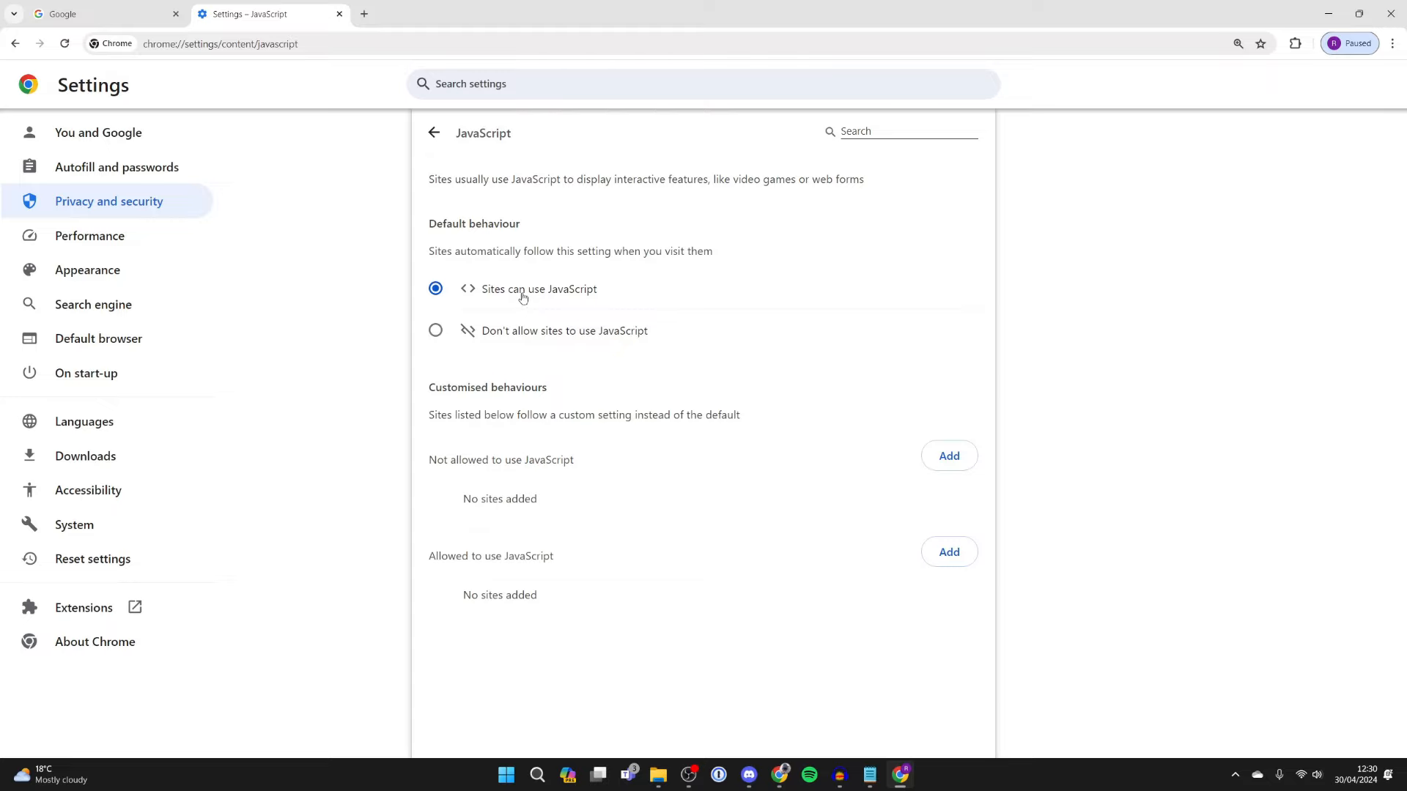
mouse_move(482, 391)
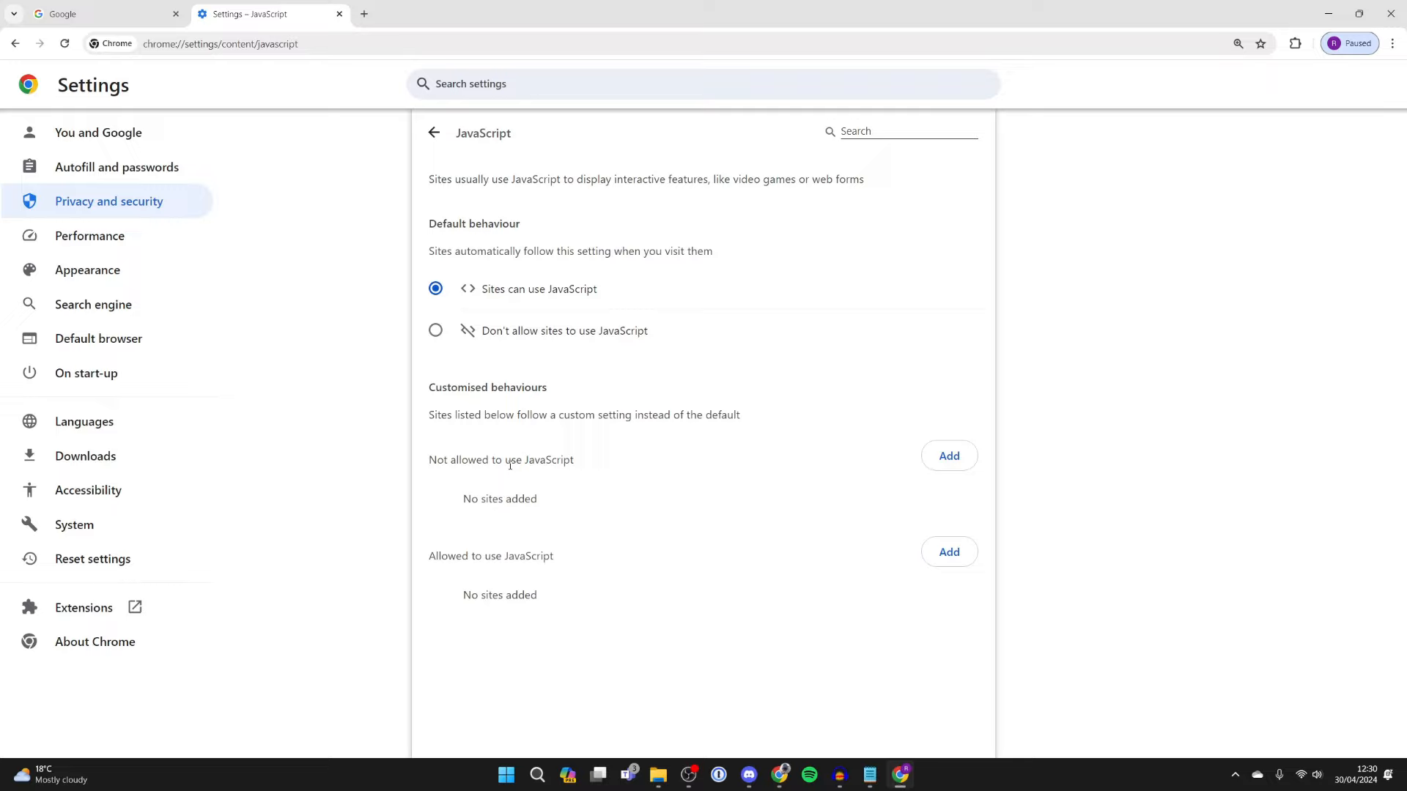
mouse_move(515, 527)
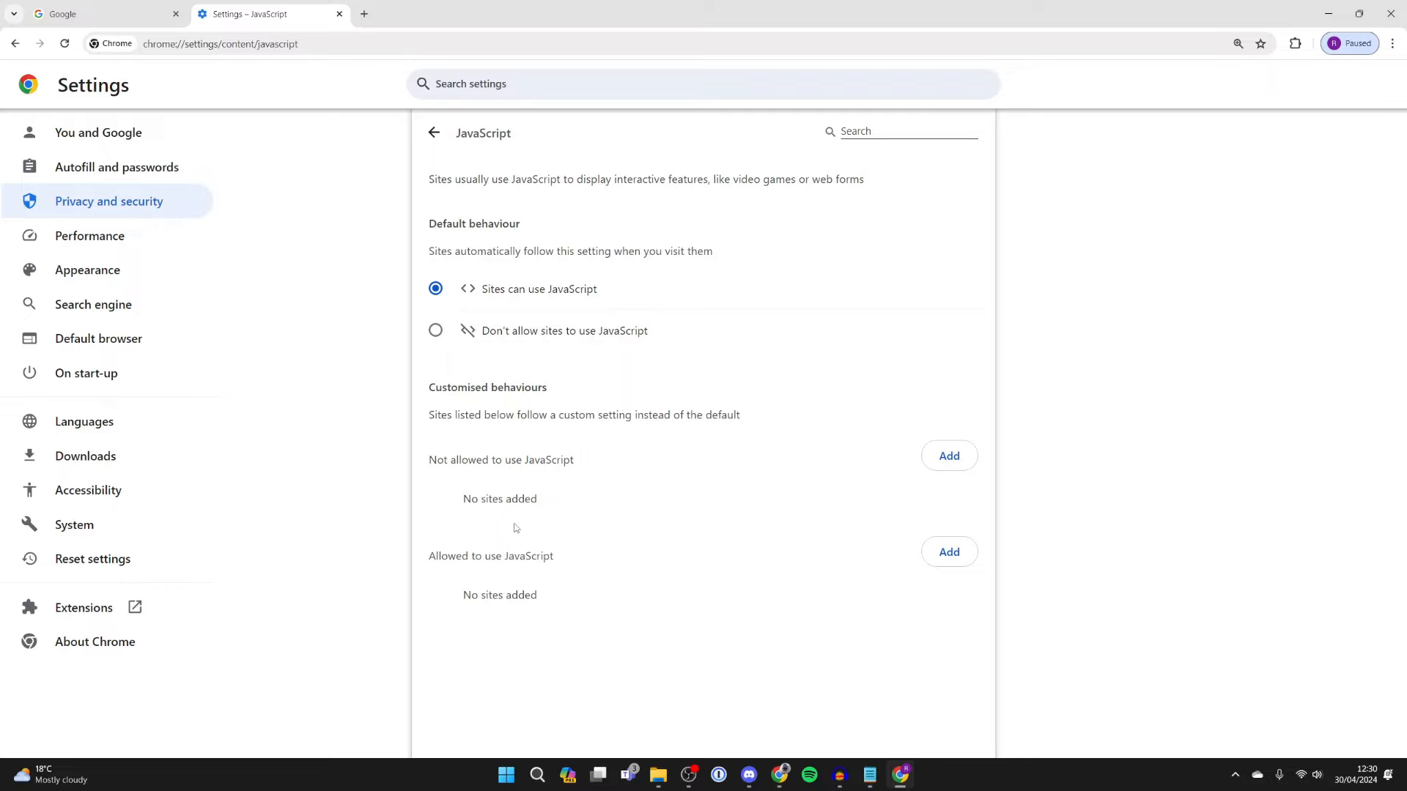